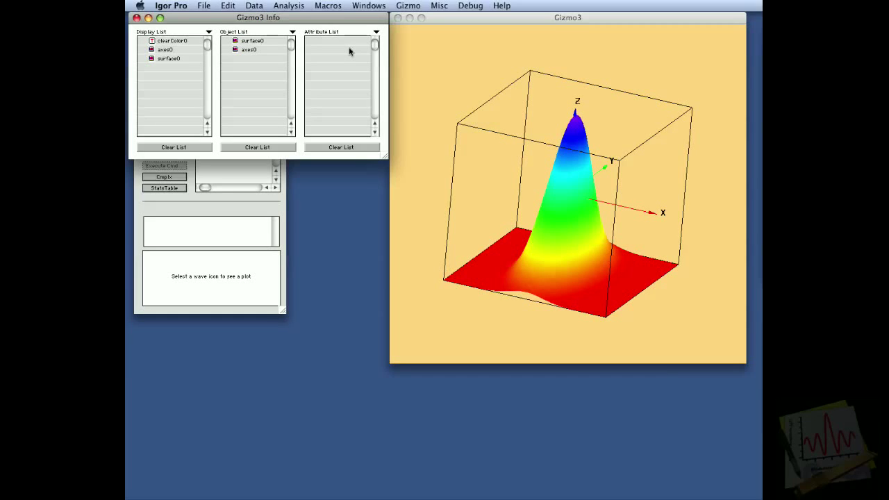
pyautogui.moveTo(368, 63)
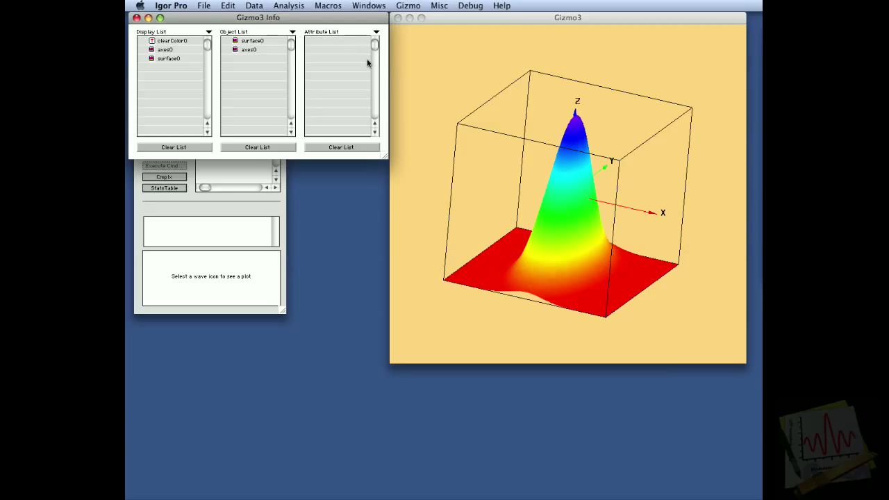
# - Append a directional light, light0, with default settings to the Gizmo3 object list
pyautogui.moveTo(577, 195); pyautogui.dragTo(672, 207)
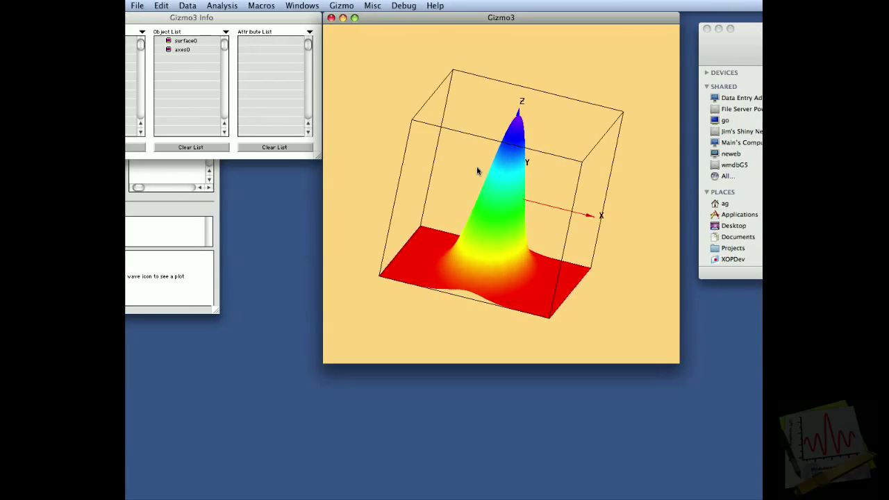
pyautogui.moveTo(486, 194); pyautogui.dragTo(458, 167)
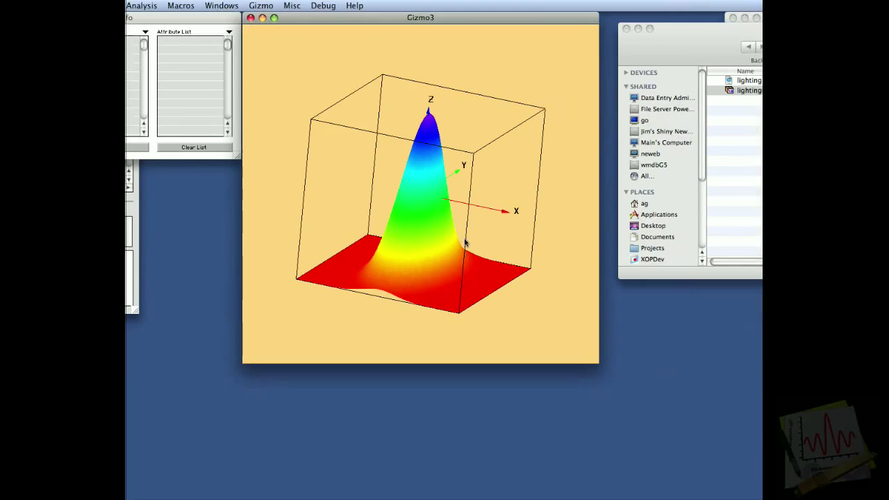
pyautogui.moveTo(465, 243); pyautogui.dragTo(489, 249)
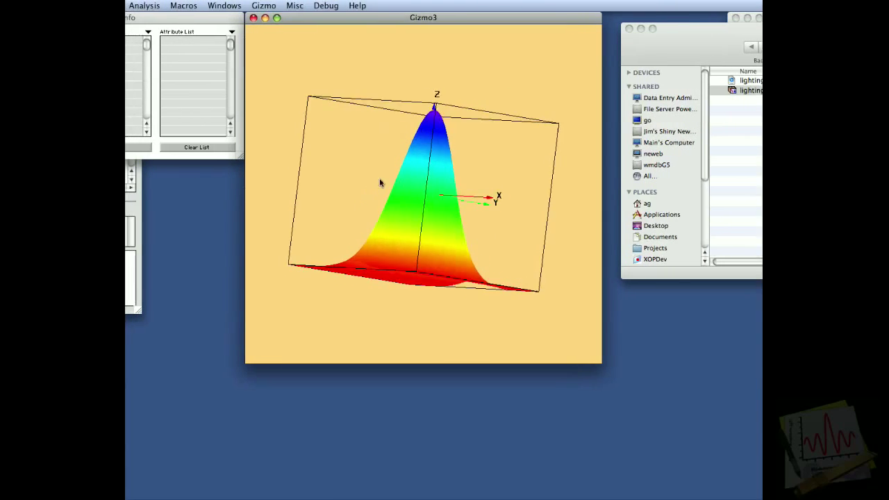
pyautogui.moveTo(382, 181); pyautogui.dragTo(426, 257)
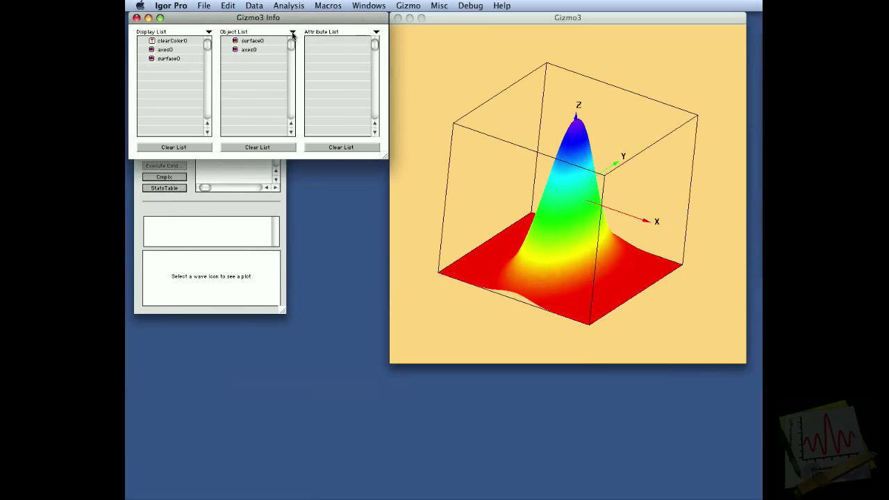
pyautogui.click(292, 33)
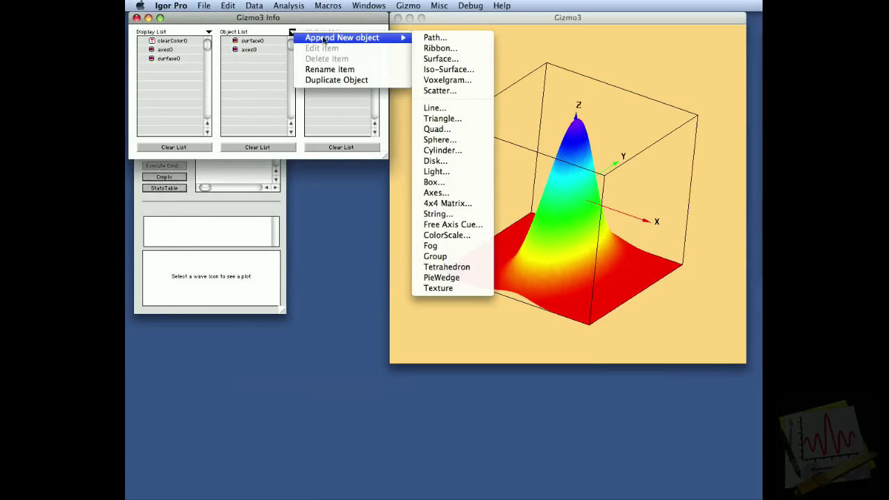
pyautogui.moveTo(447, 79)
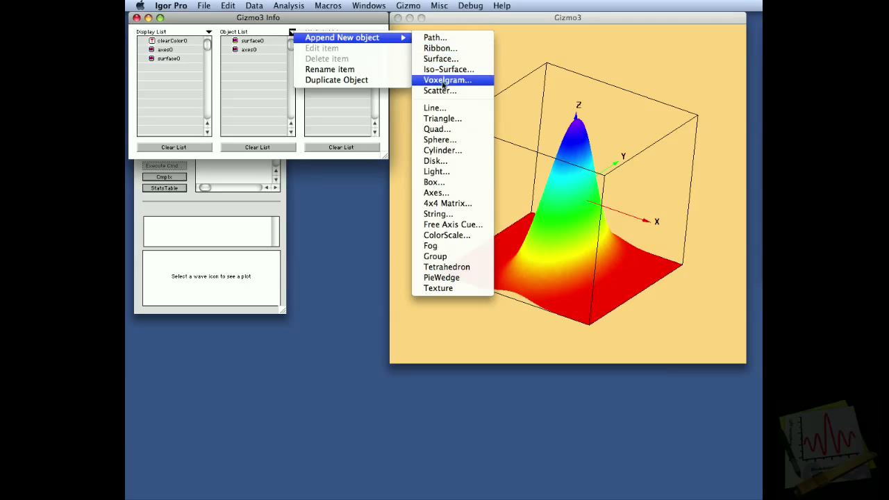
pyautogui.click(435, 171)
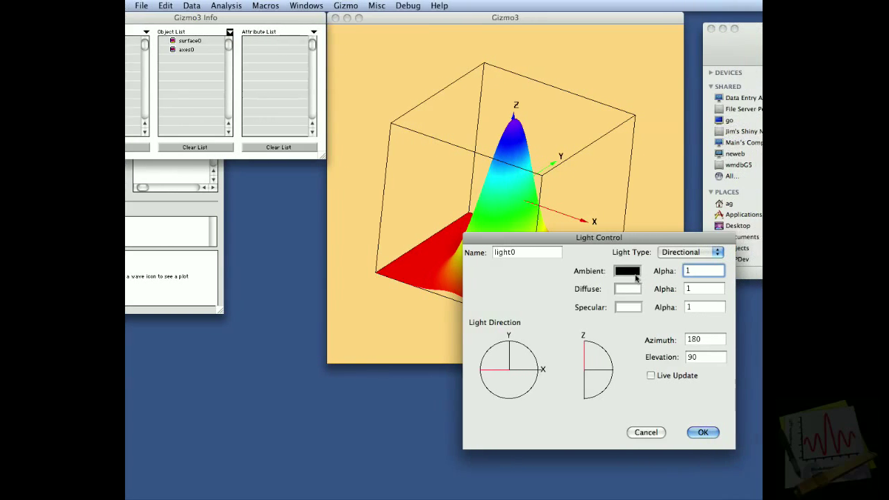
pyautogui.moveTo(598, 237); pyautogui.dragTo(500, 237)
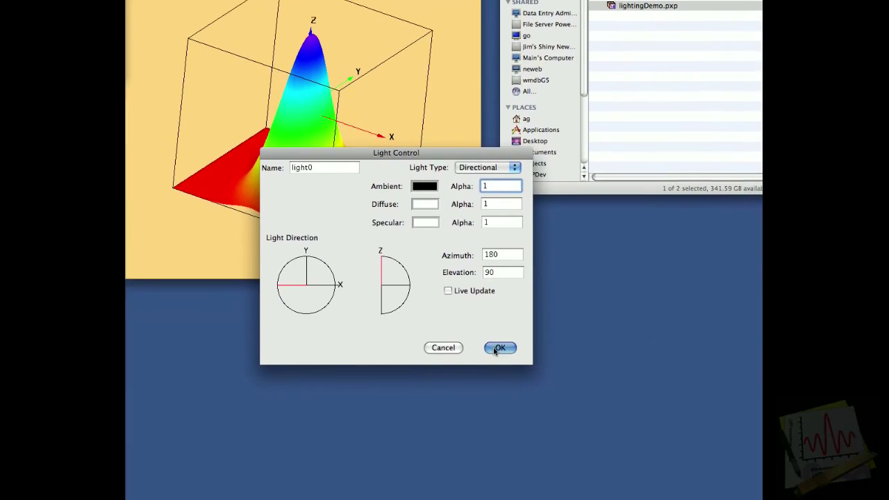
pyautogui.click(499, 347)
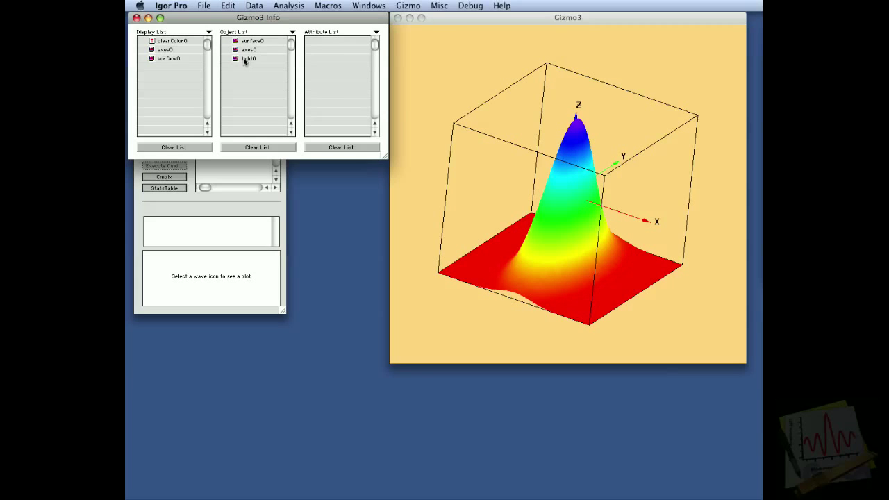
# - Insert light0 into the display list between axes0 and surface0
pyautogui.click(249, 58)
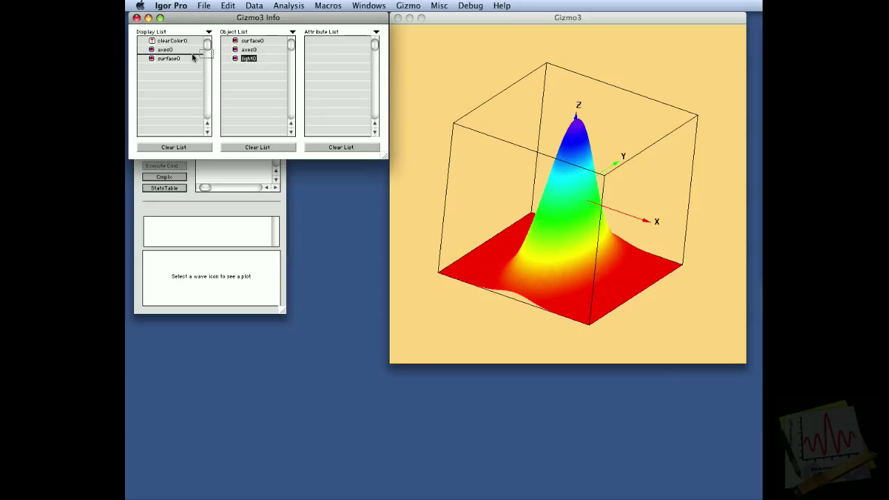
pyautogui.click(247, 57)
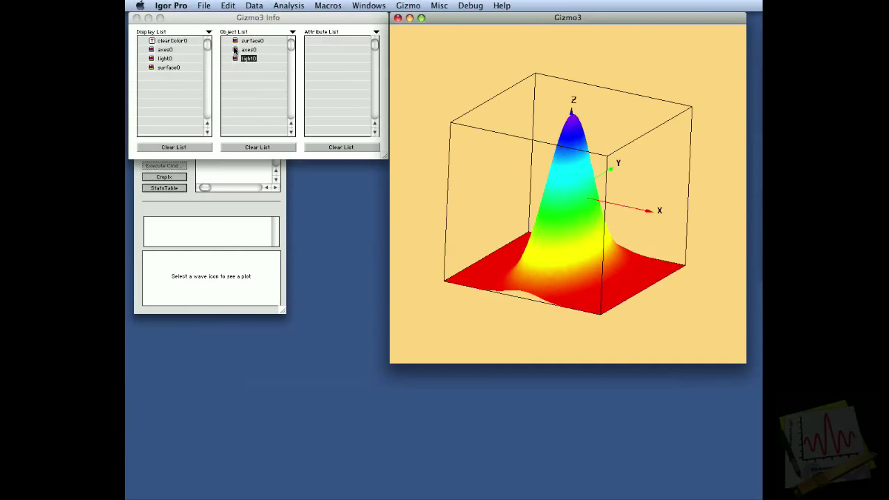
# - Turn on Calc Normals in surface0's Surface settings
pyautogui.doubleClick(253, 40)
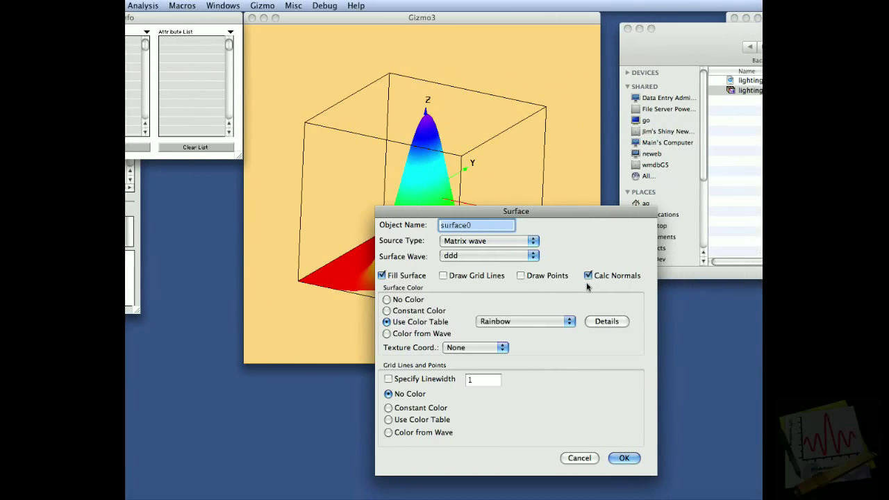
pyautogui.click(623, 457)
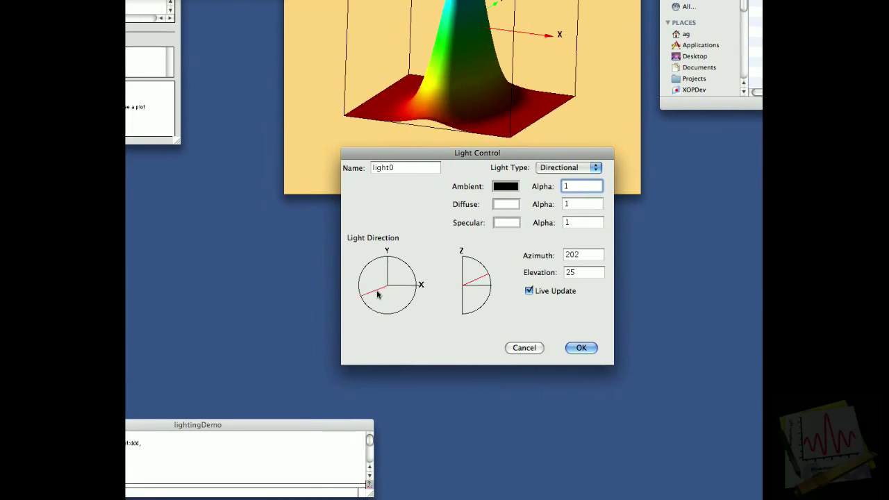
# - Swing light0's direction to about azimuth 32, elevation 25 and apply it
pyautogui.moveTo(377, 294); pyautogui.dragTo(424, 292)
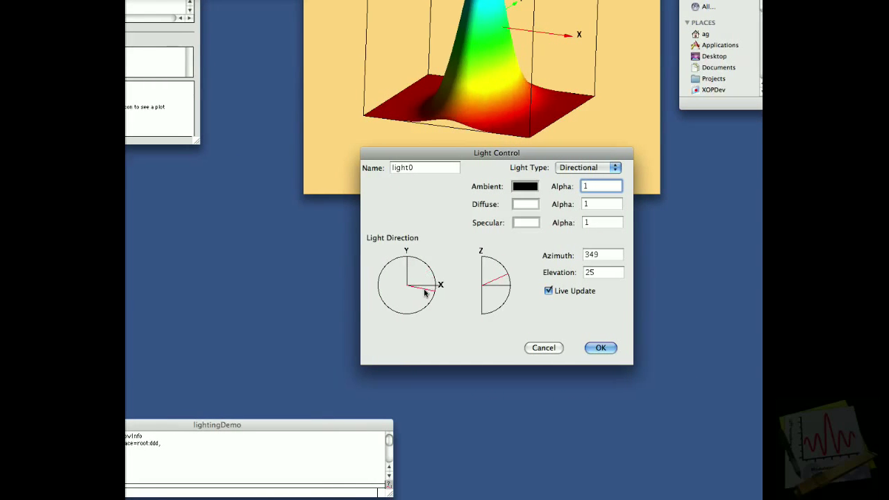
pyautogui.moveTo(423, 288); pyautogui.dragTo(434, 285)
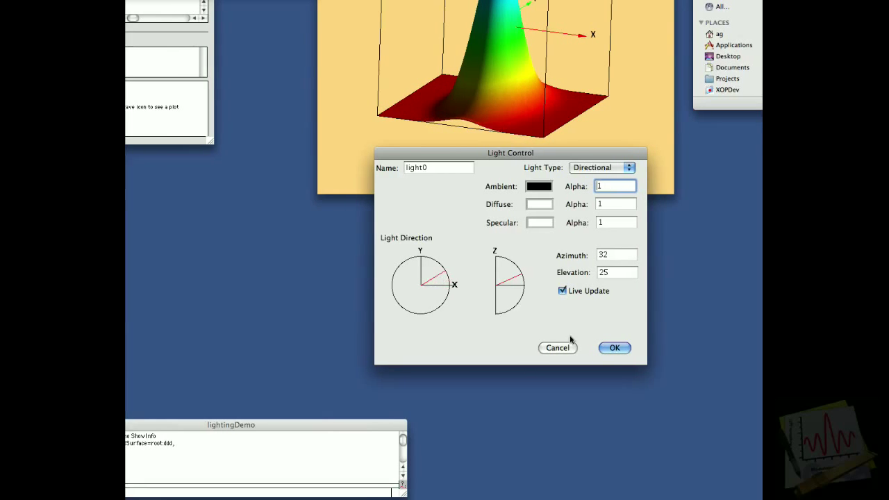
pyautogui.click(613, 347)
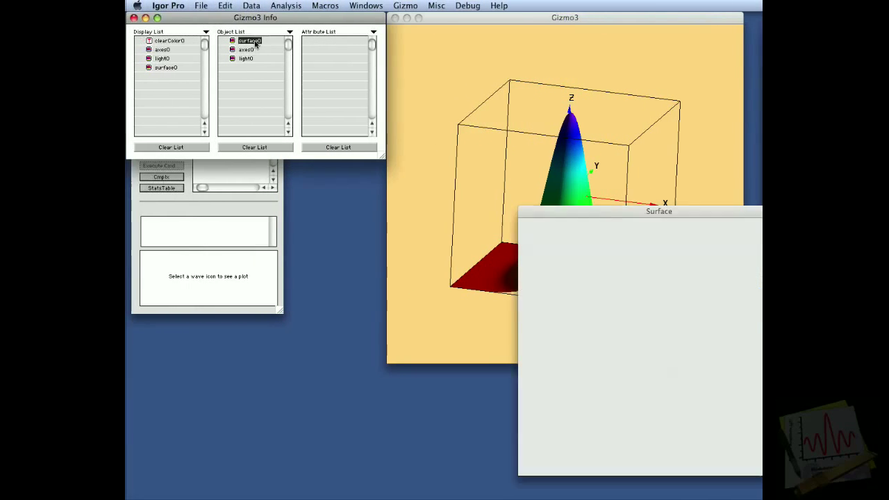
# - Switch surface0's Surface Color from the rainbow table to Constant Color
pyautogui.doubleClick(246, 40)
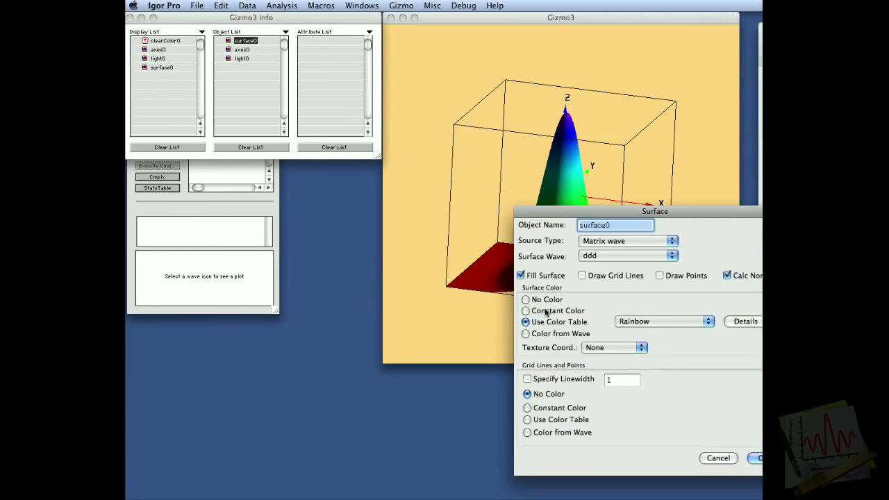
pyautogui.click(526, 310)
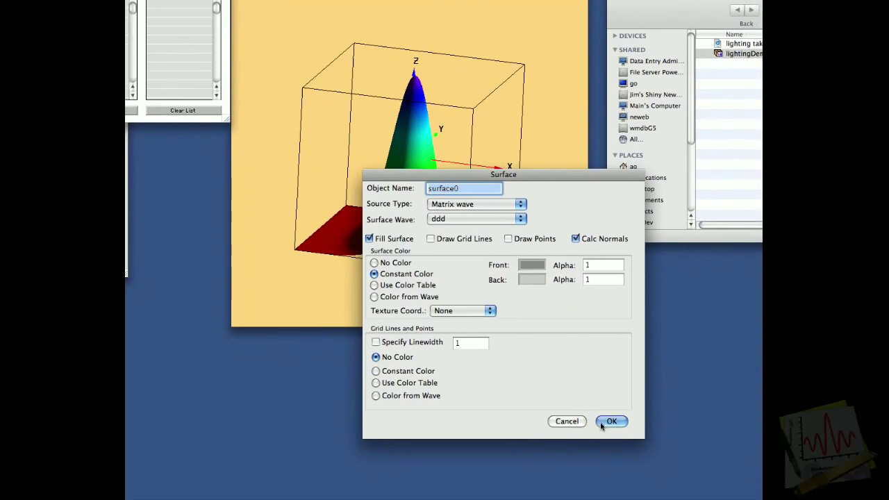
pyautogui.click(611, 421)
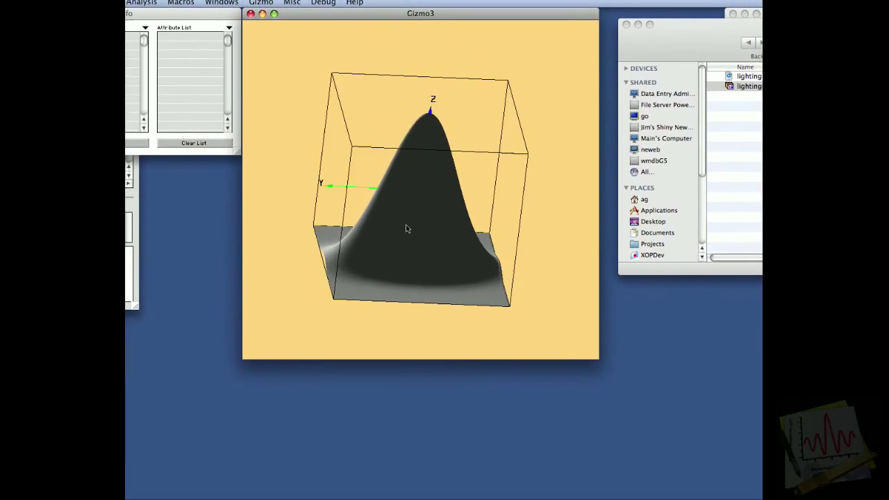
pyautogui.moveTo(407, 229); pyautogui.dragTo(518, 214)
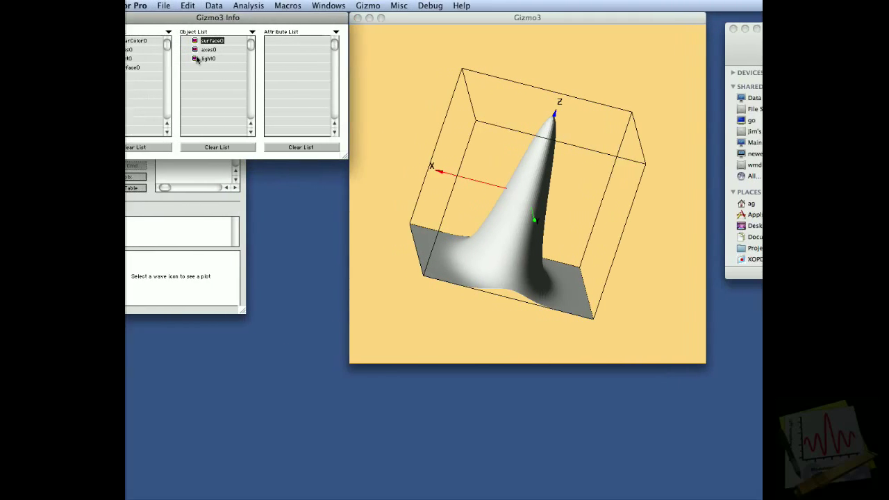
# - Set light0's Diffuse colour to red and inspect the red-lit surface
pyautogui.doubleClick(209, 58)
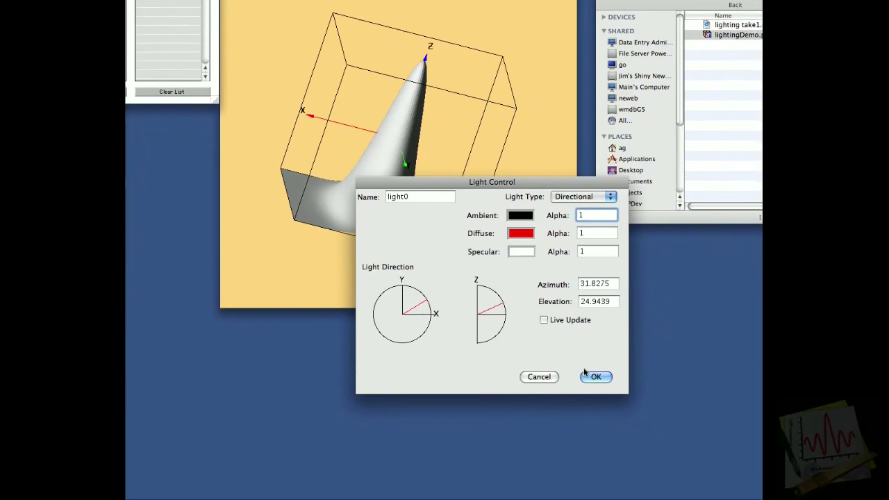
pyautogui.click(595, 376)
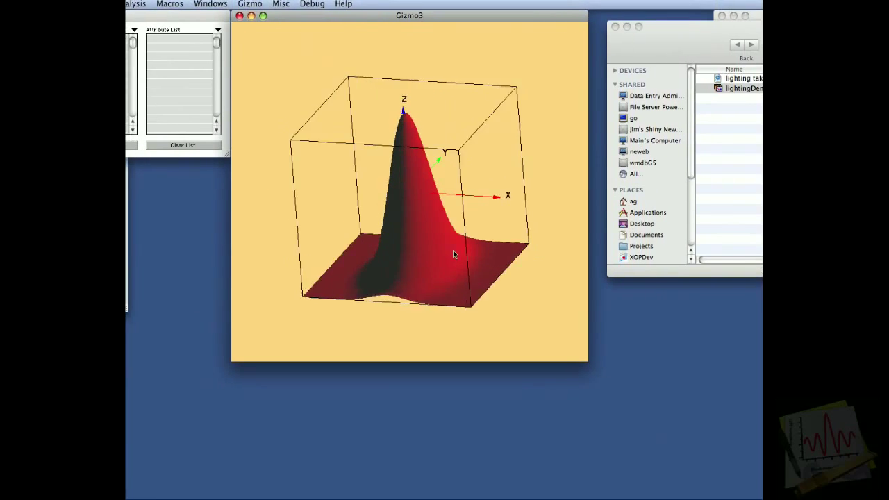
pyautogui.moveTo(453, 254); pyautogui.dragTo(479, 222)
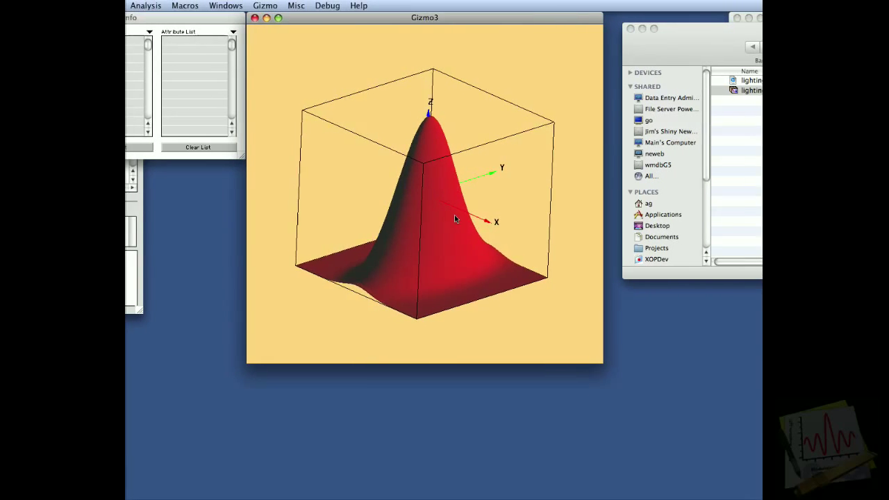
pyautogui.moveTo(455, 219); pyautogui.dragTo(462, 274)
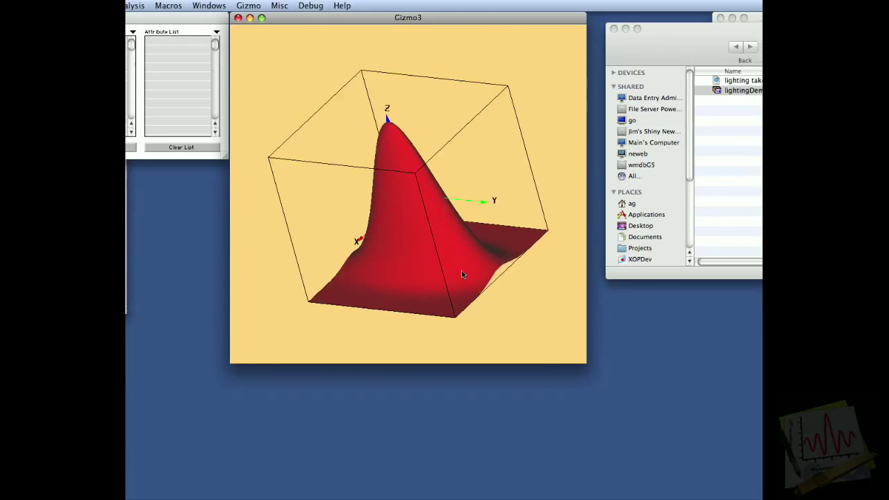
pyautogui.moveTo(458, 271); pyautogui.dragTo(445, 260)
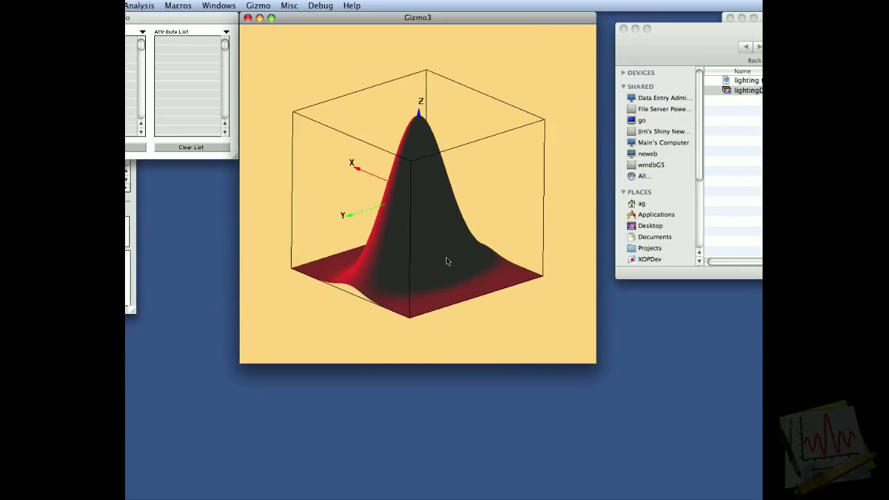
pyautogui.moveTo(447, 261); pyautogui.dragTo(476, 236)
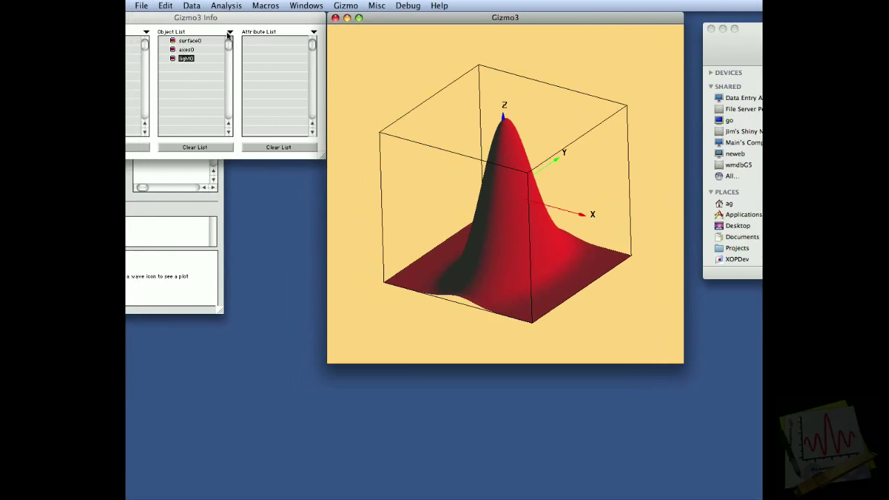
# - Create disk0 and add it to the Gizmo3 display list around the peak
pyautogui.rightClick(248, 58)
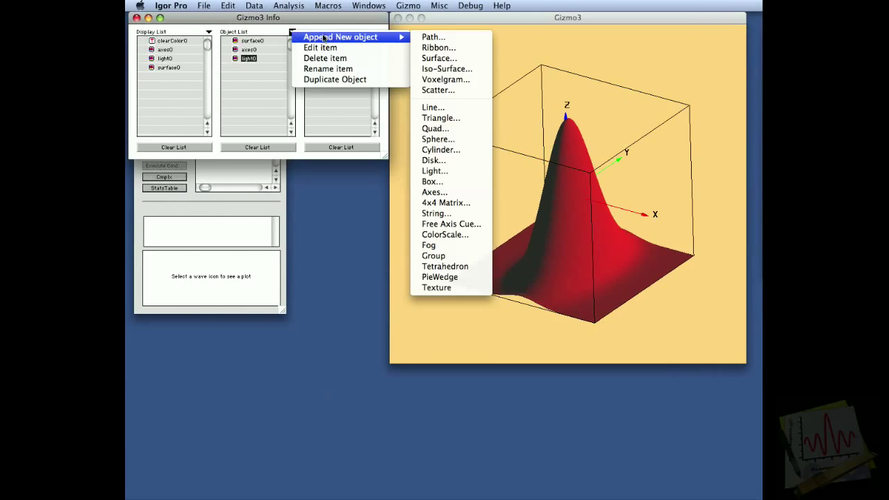
pyautogui.moveTo(440, 118)
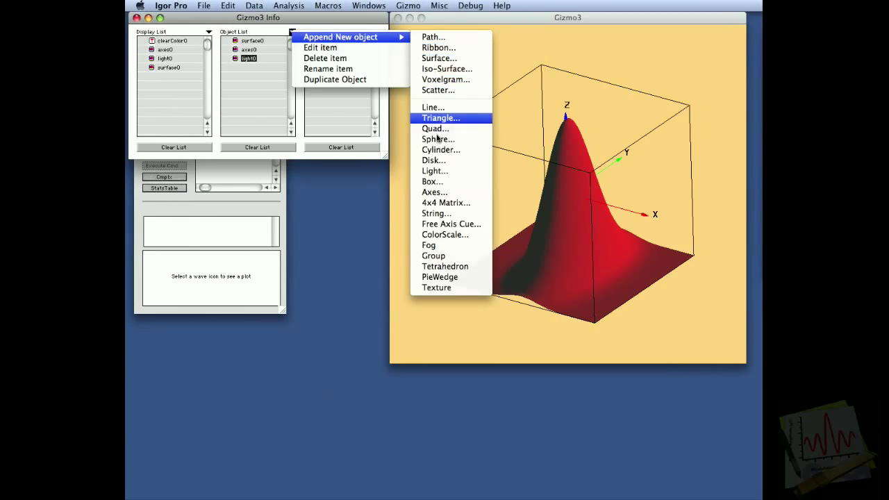
pyautogui.moveTo(438, 160)
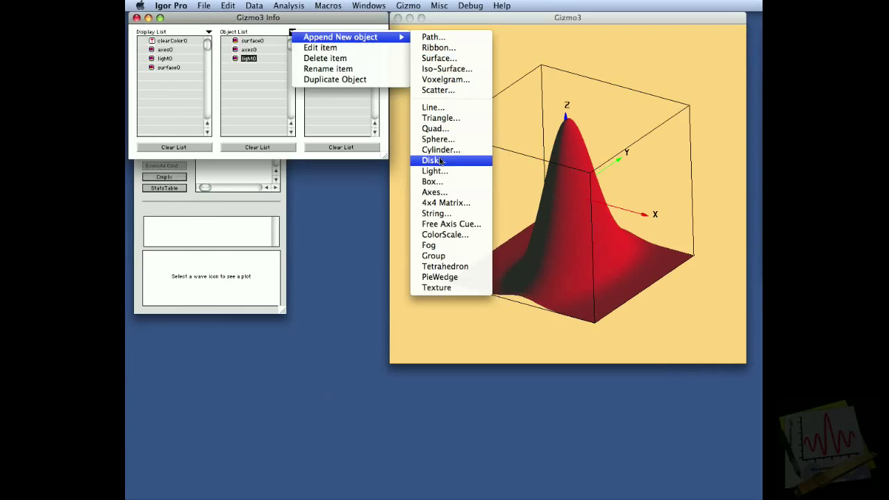
pyautogui.click(432, 160)
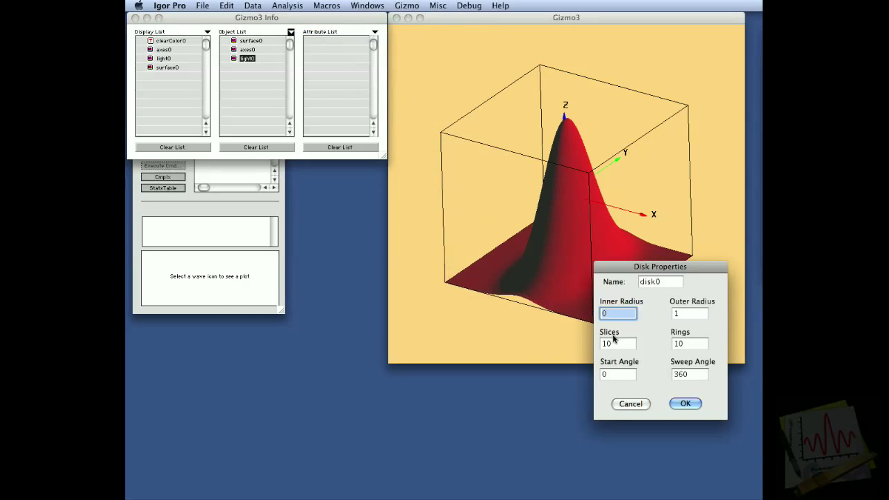
pyautogui.click(684, 403)
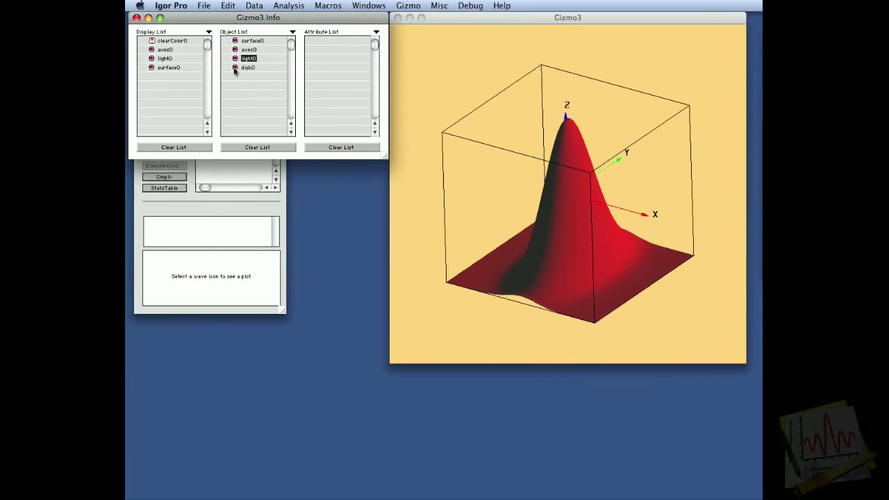
pyautogui.click(248, 68)
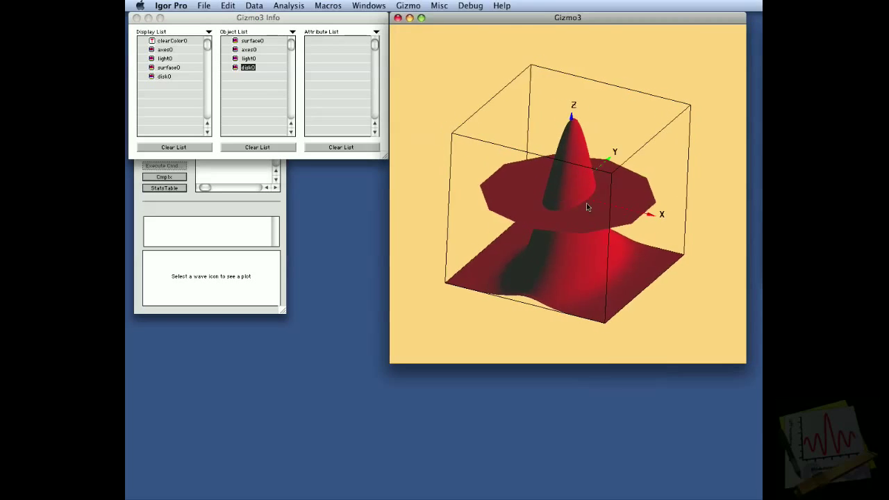
pyautogui.moveTo(586, 207); pyautogui.dragTo(583, 194)
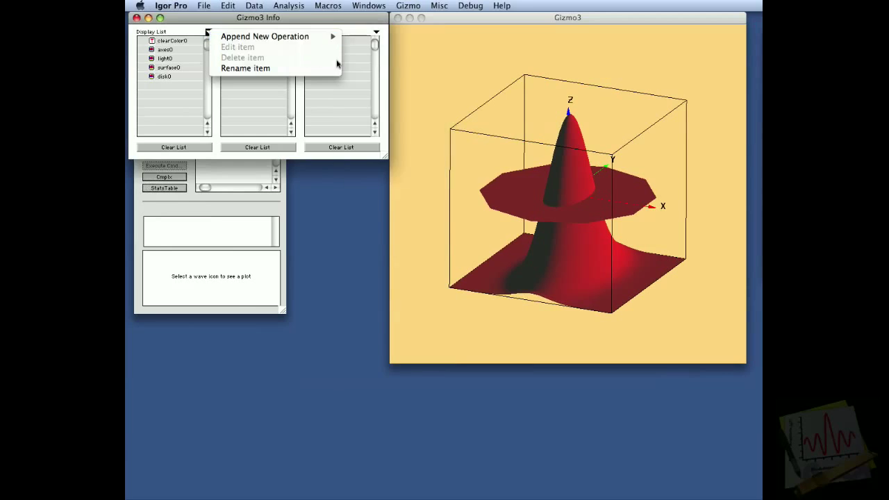
pyautogui.moveTo(265, 36)
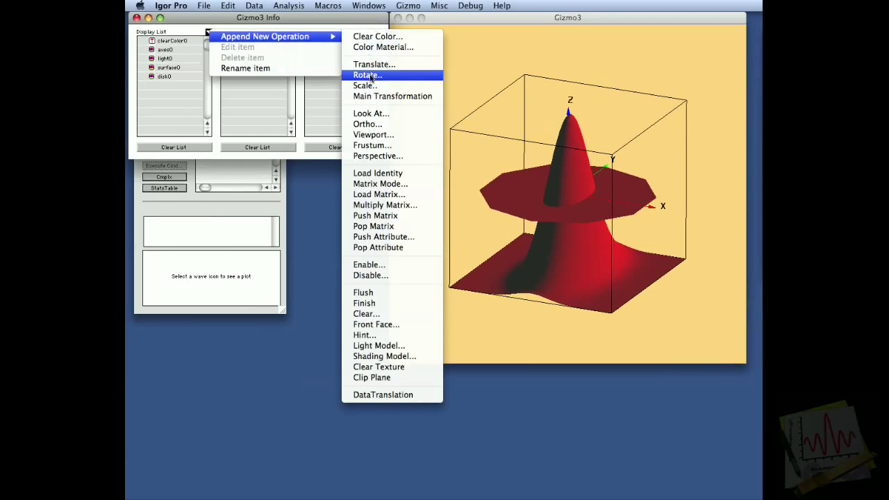
# - Add a 25-degree rotate0 operation and place it before disk0
pyautogui.click(366, 75)
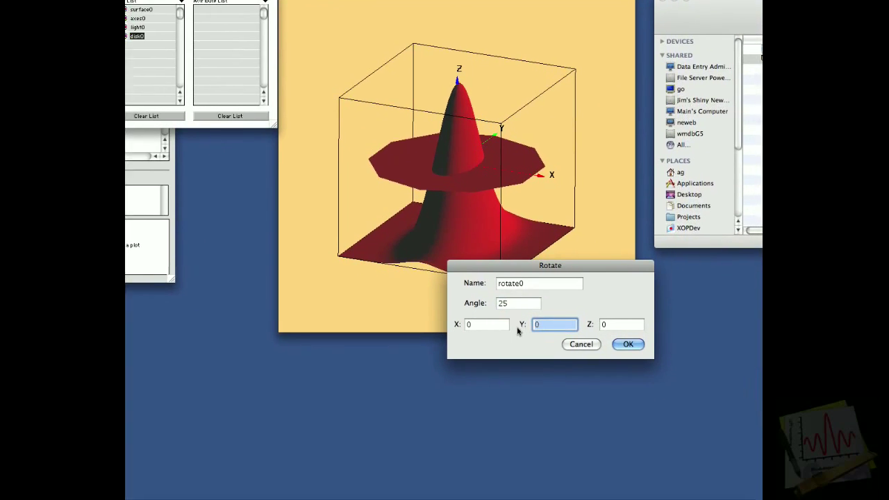
pyautogui.click(627, 344)
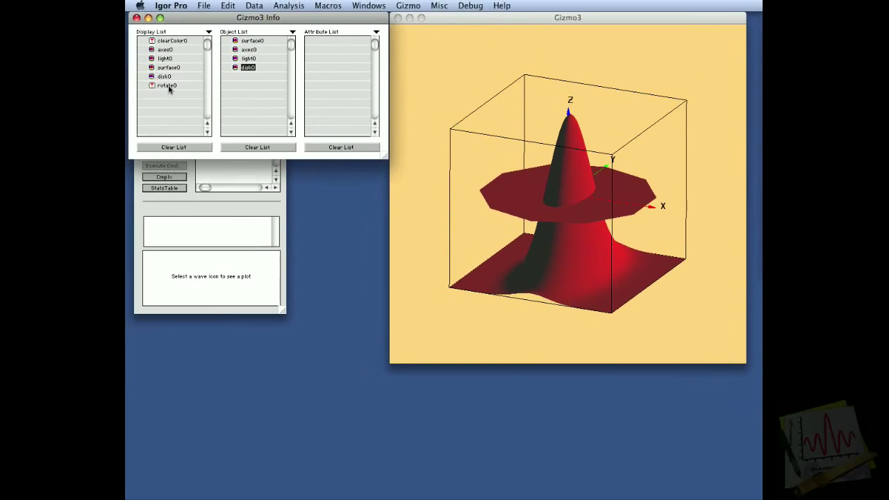
pyautogui.click(167, 85)
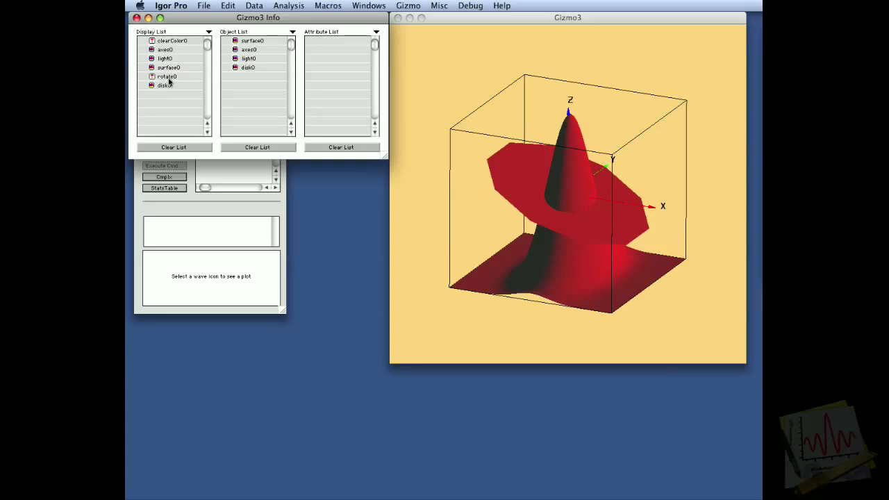
pyautogui.moveTo(241, 107)
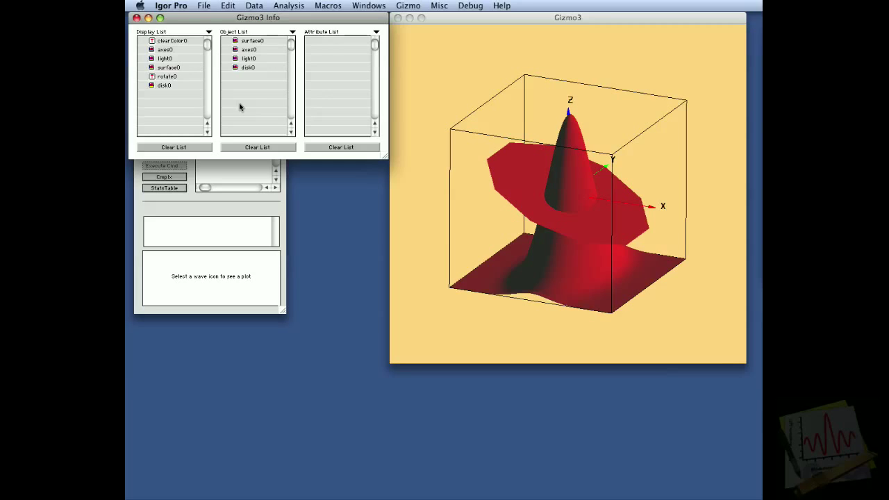
pyautogui.moveTo(252, 85)
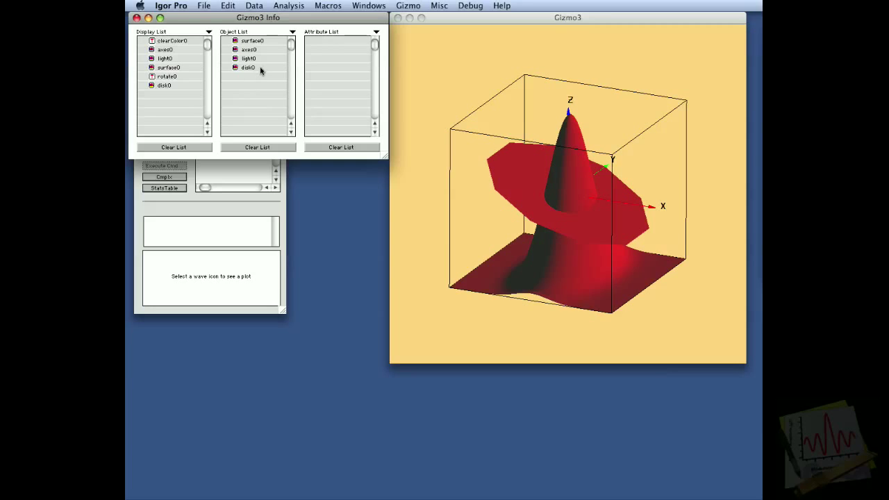
# - Attach a quadricNormals0 attribute to disk0 and expand its attribute list
pyautogui.click(248, 67)
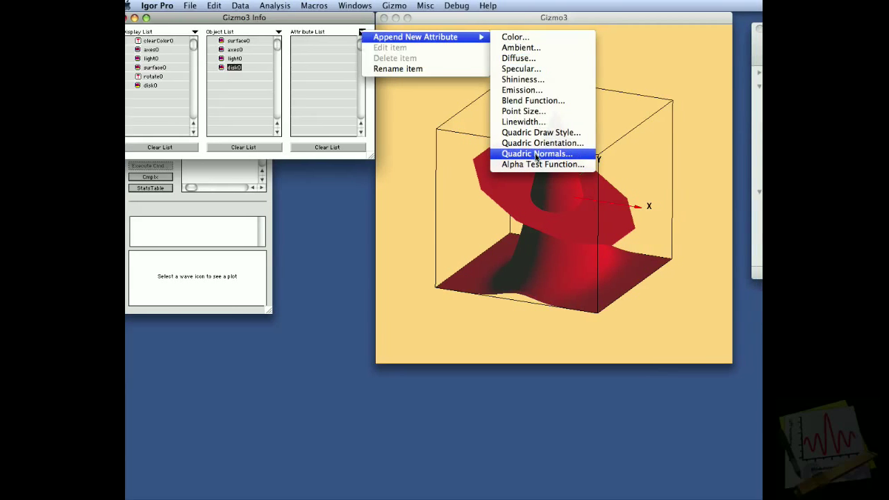
pyautogui.click(536, 153)
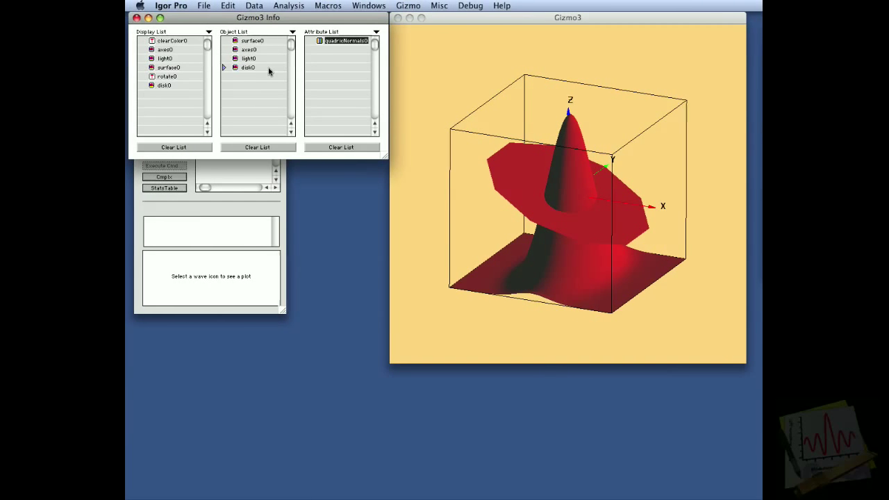
pyautogui.moveTo(224, 74)
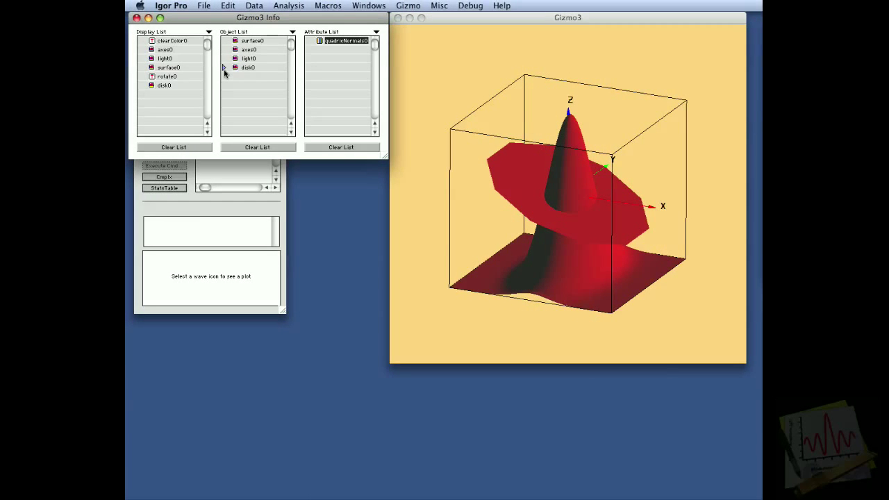
pyautogui.click(226, 67)
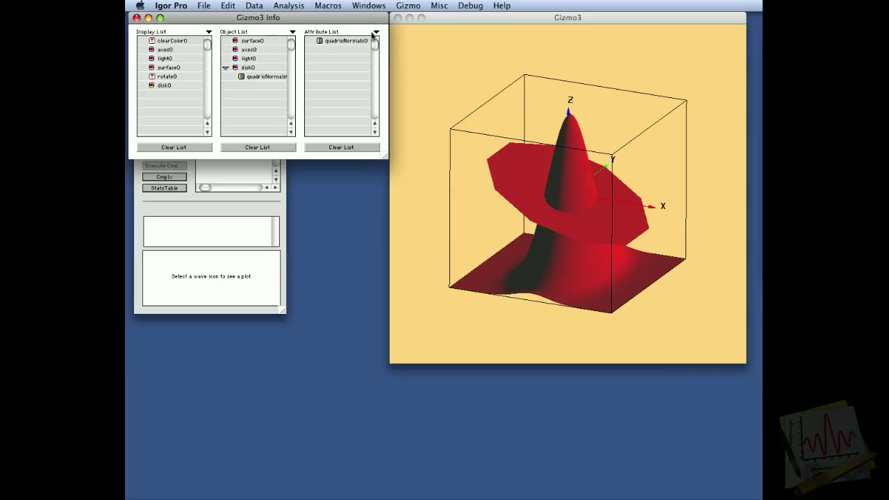
pyautogui.rightClick(346, 40)
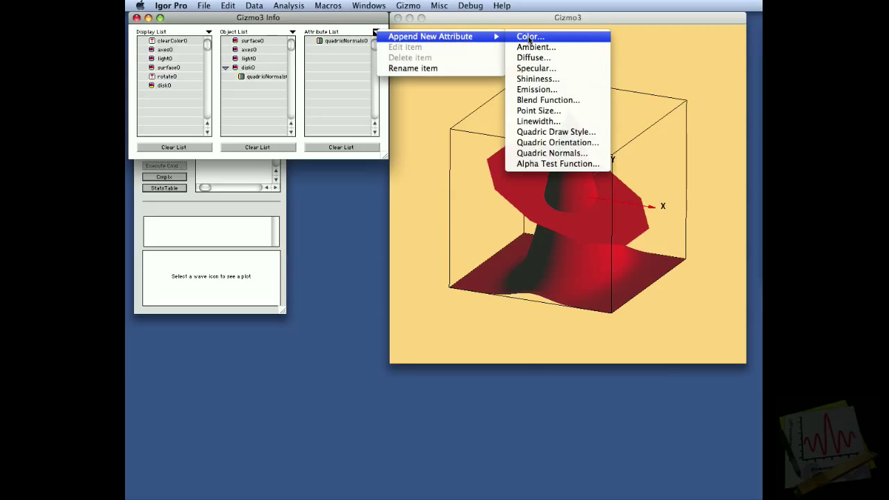
# - Add a color0 attribute with red, green and blue 0.6 to disk0
pyautogui.click(529, 36)
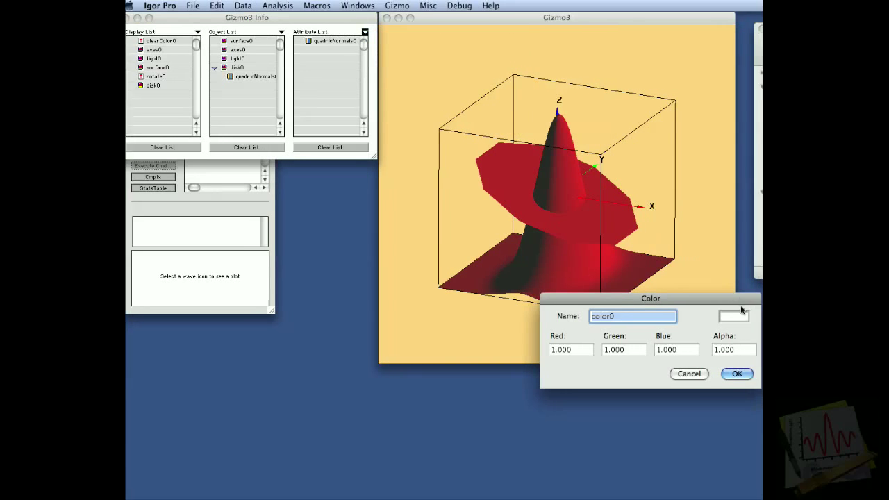
pyautogui.click(734, 316)
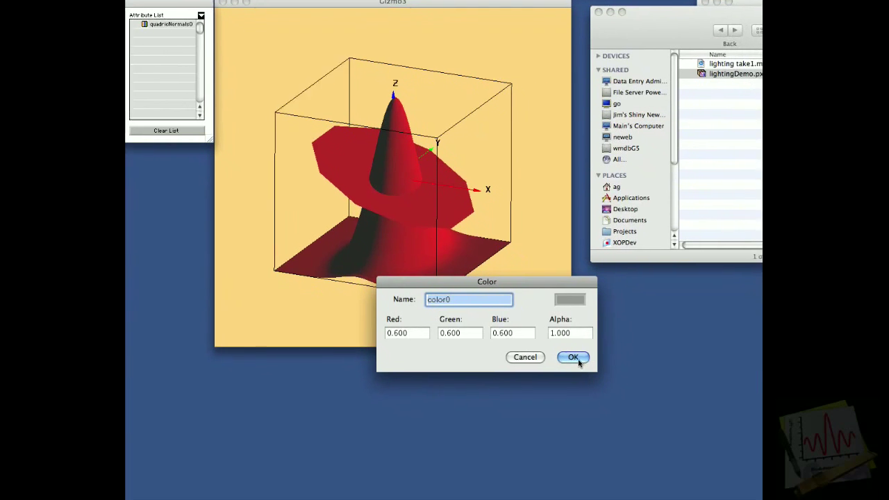
pyautogui.click(573, 357)
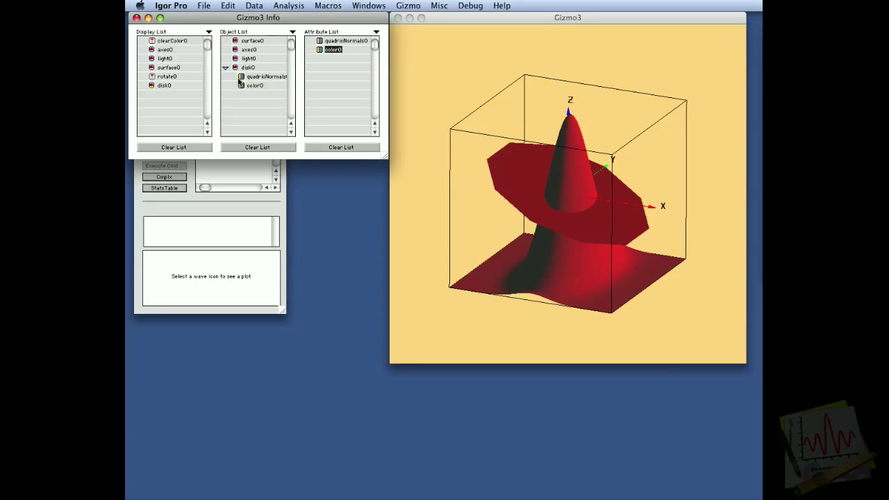
pyautogui.click(248, 58)
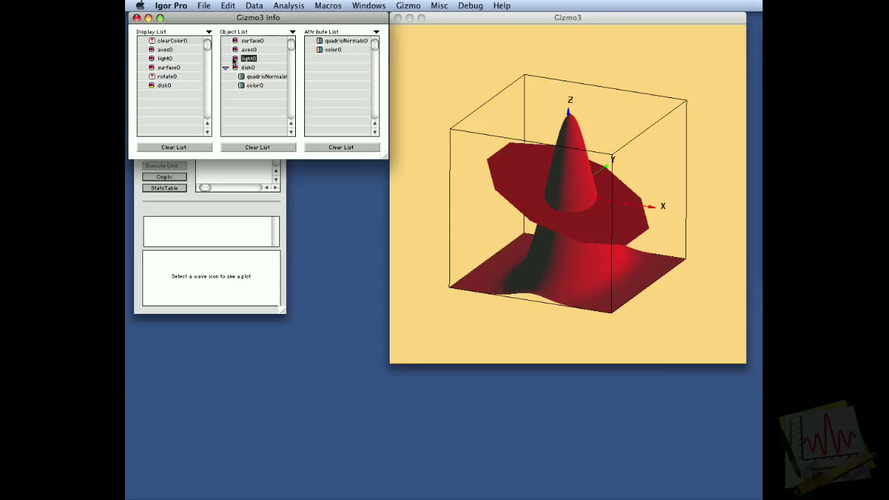
# - Raise light0's direction to about 78 degrees elevation in Light Control
pyautogui.doubleClick(248, 58)
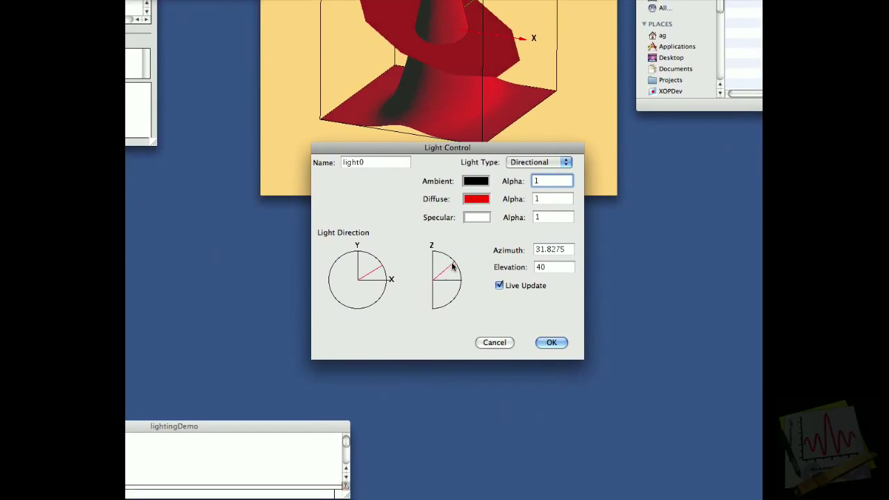
pyautogui.moveTo(451, 265); pyautogui.dragTo(448, 262)
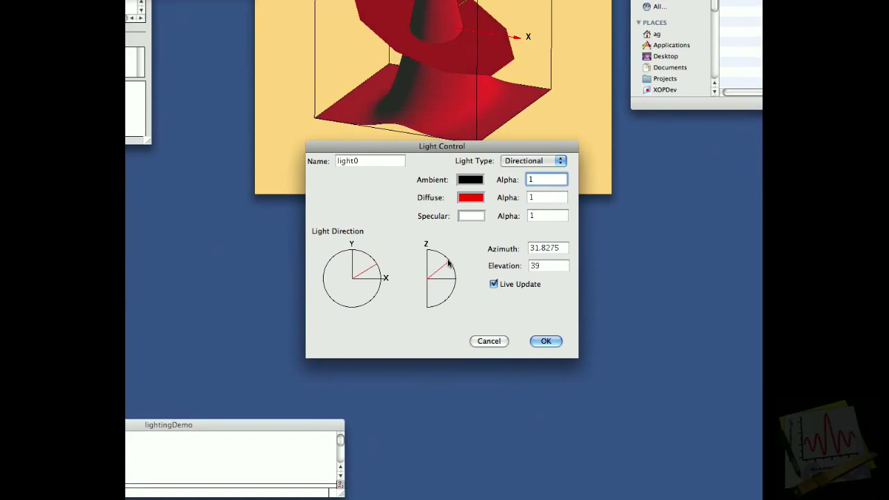
pyautogui.moveTo(448, 262); pyautogui.dragTo(445, 267)
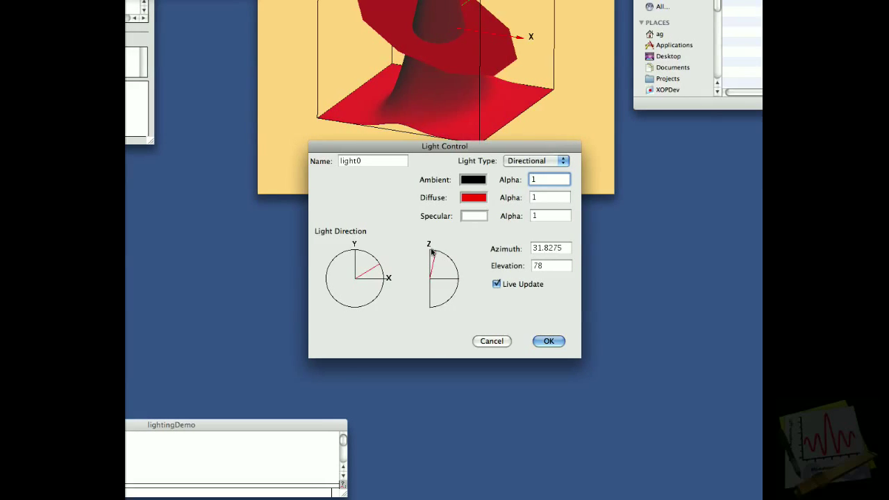
pyautogui.moveTo(432, 253); pyautogui.dragTo(444, 260)
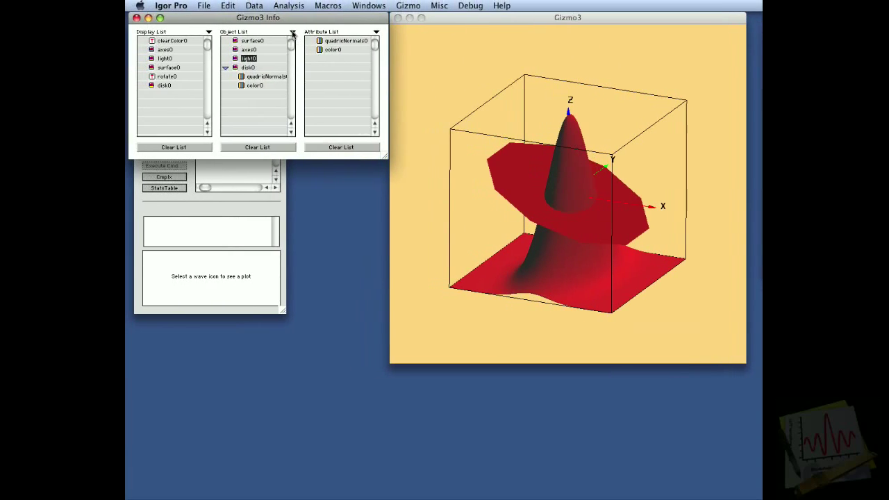
# - Append a new light, light1, with a blue diffuse colour
pyautogui.click(292, 32)
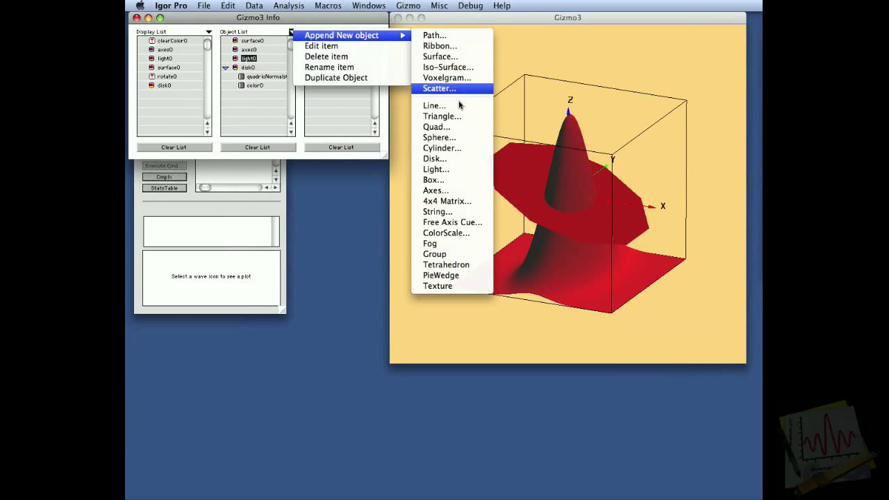
pyautogui.click(436, 169)
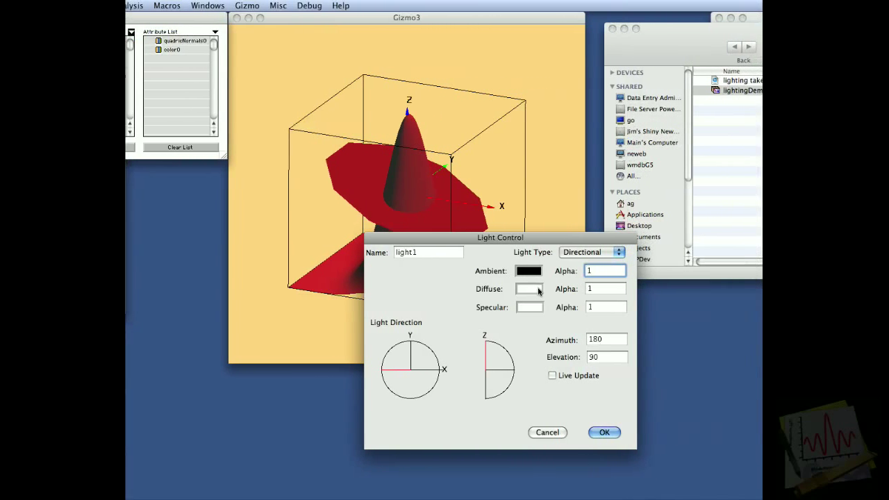
pyautogui.click(530, 289)
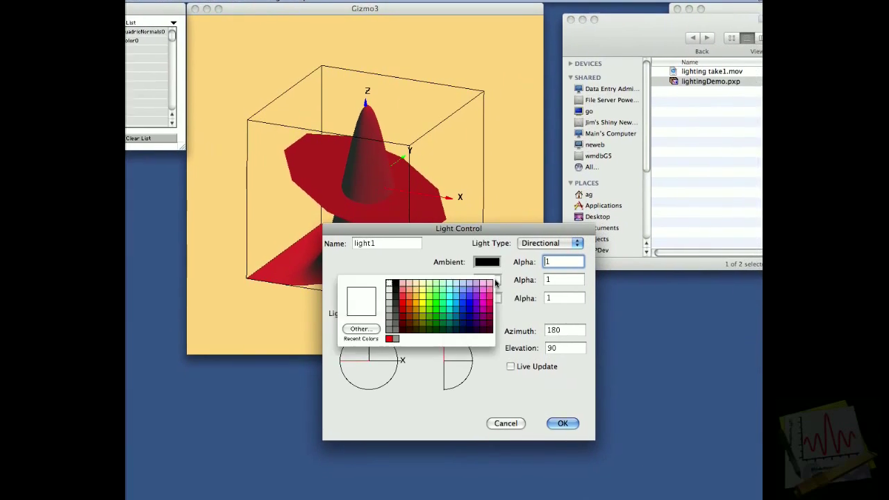
pyautogui.click(465, 282)
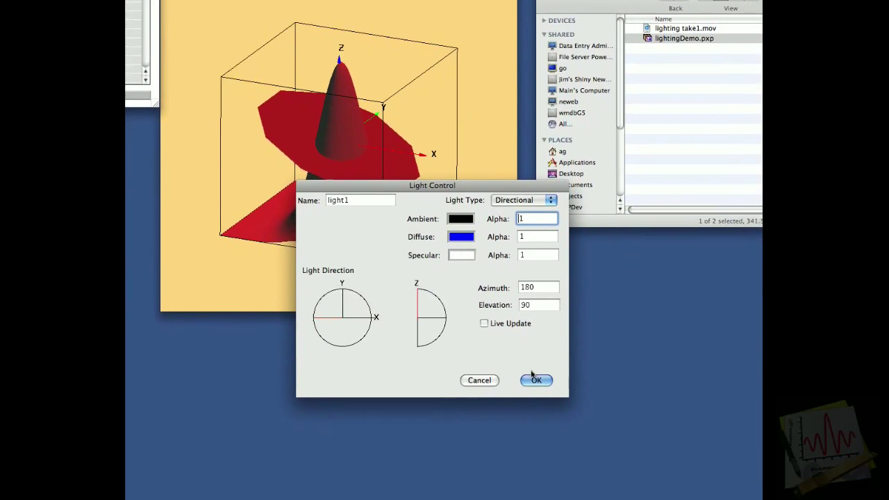
pyautogui.click(536, 380)
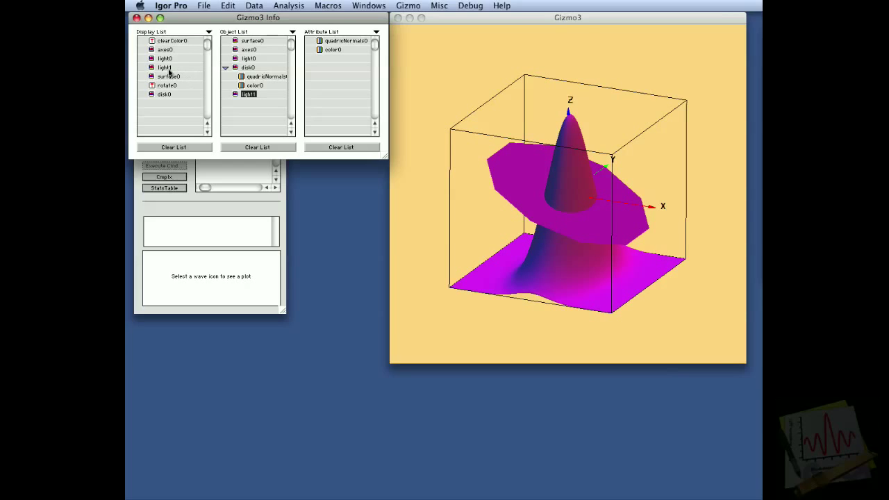
# - Move light1 below surface0, just above rotate0 and disk0 in the Display List
pyautogui.click(165, 67)
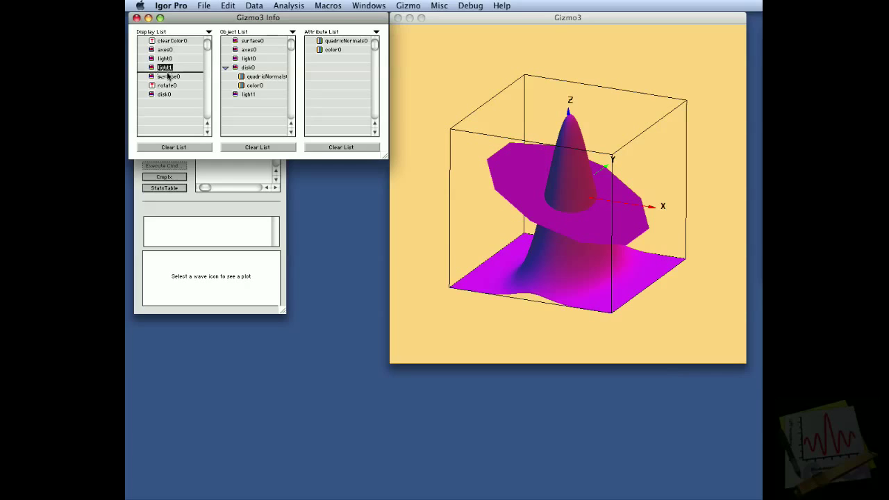
pyautogui.click(169, 66)
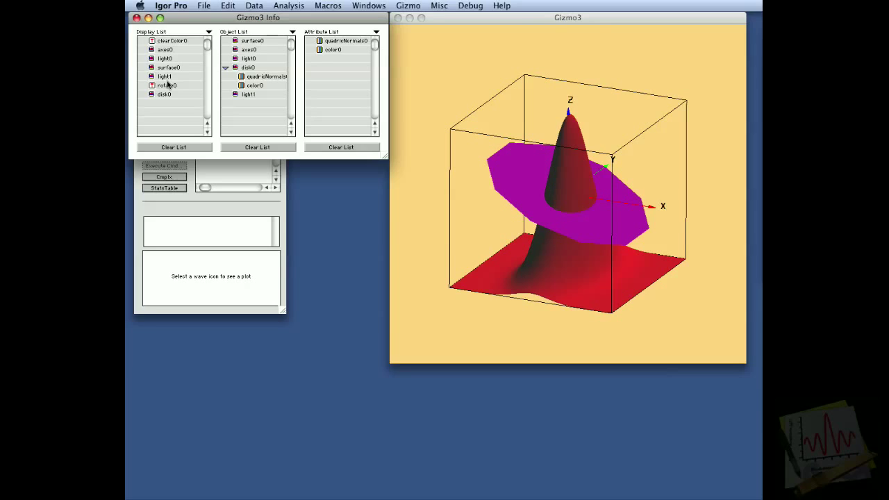
pyautogui.moveTo(189, 75)
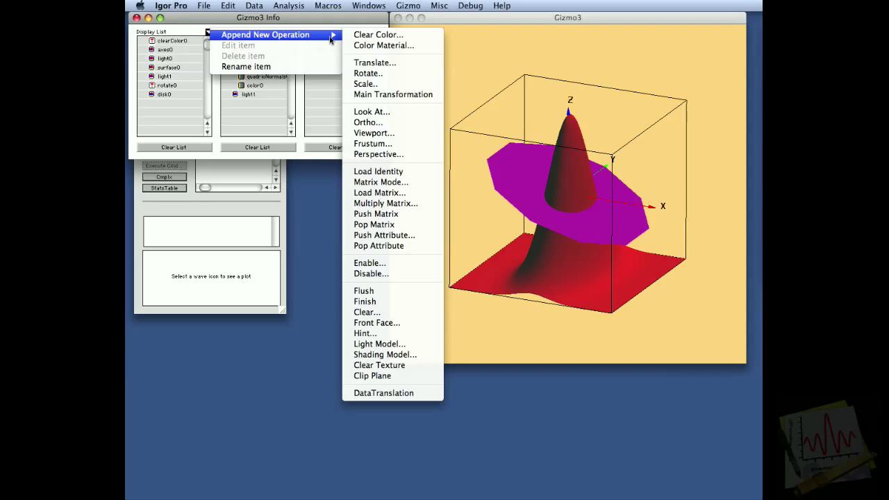
pyautogui.moveTo(390, 276)
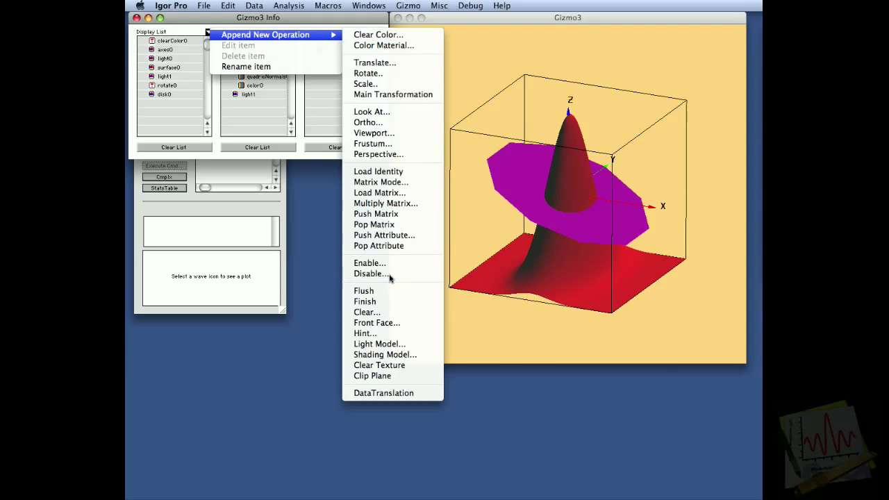
# - Append a Disable operation to the Display List and show its capability list
pyautogui.click(370, 262)
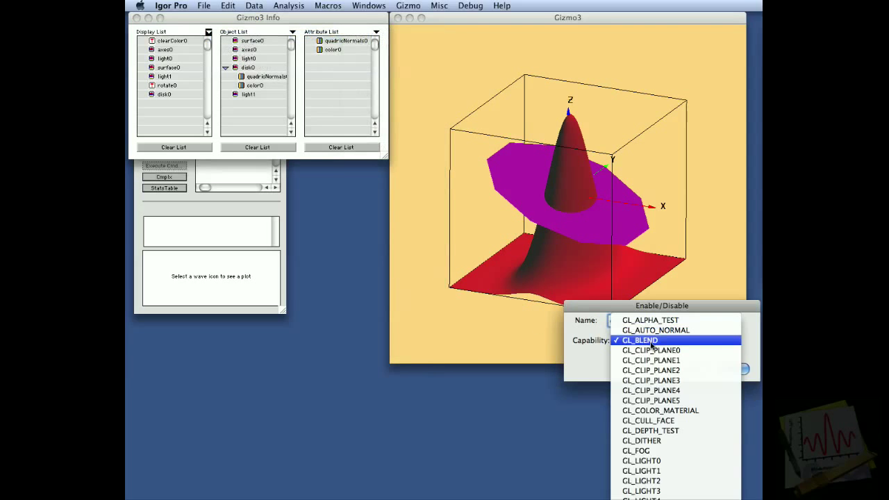